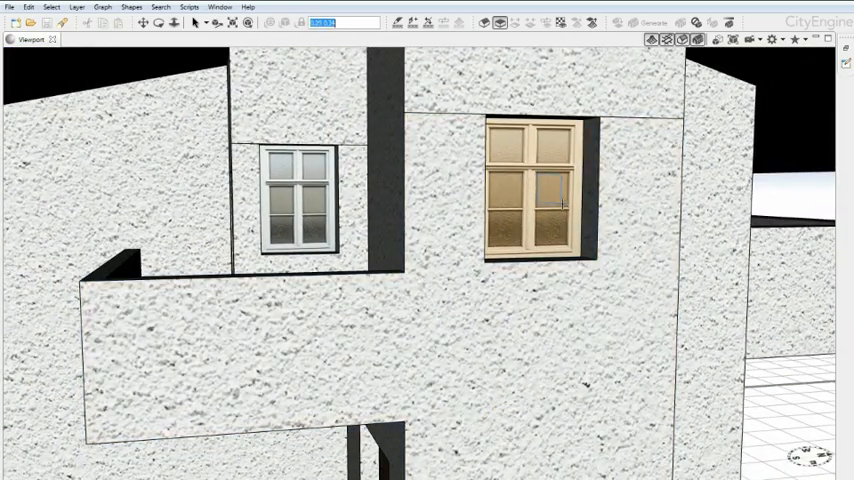
# Select the flat window shape on the facade and stretch it to a wider size
pyautogui.click(540, 190)
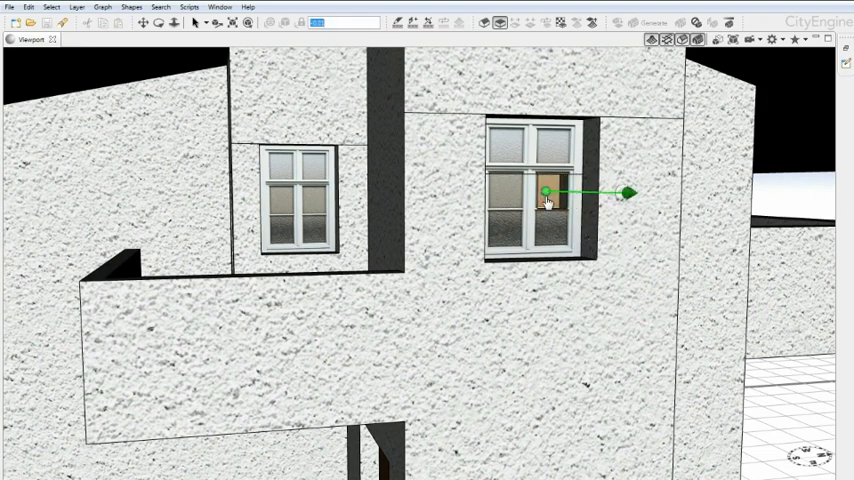
pyautogui.moveTo(544, 192); pyautogui.dragTo(588, 192)
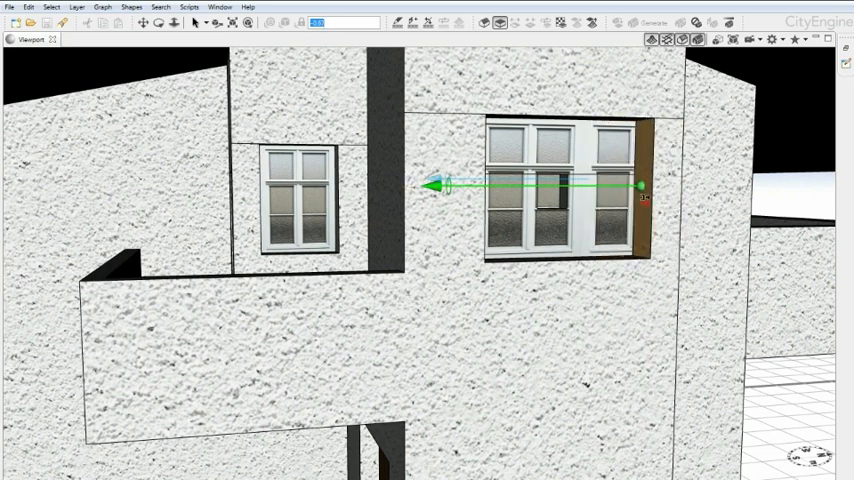
pyautogui.moveTo(634, 186); pyautogui.dragTo(700, 310)
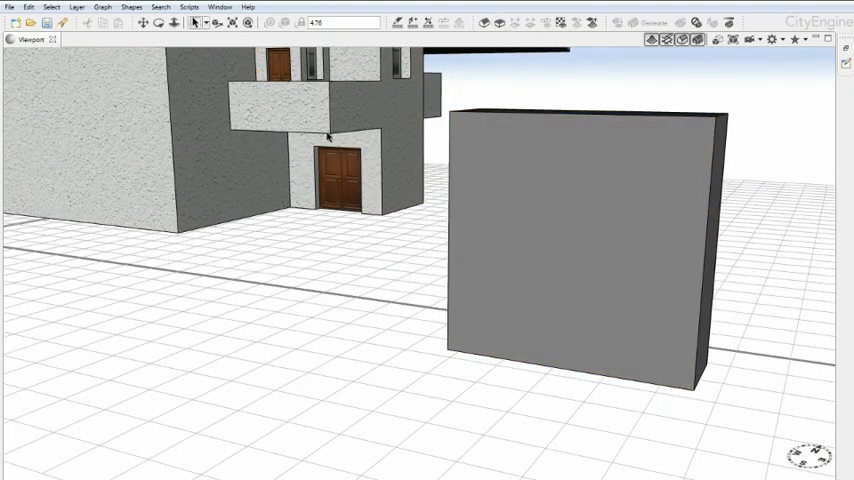
# Select the grey box shape so it generates into a framed window with glass panes
pyautogui.click(564, 22)
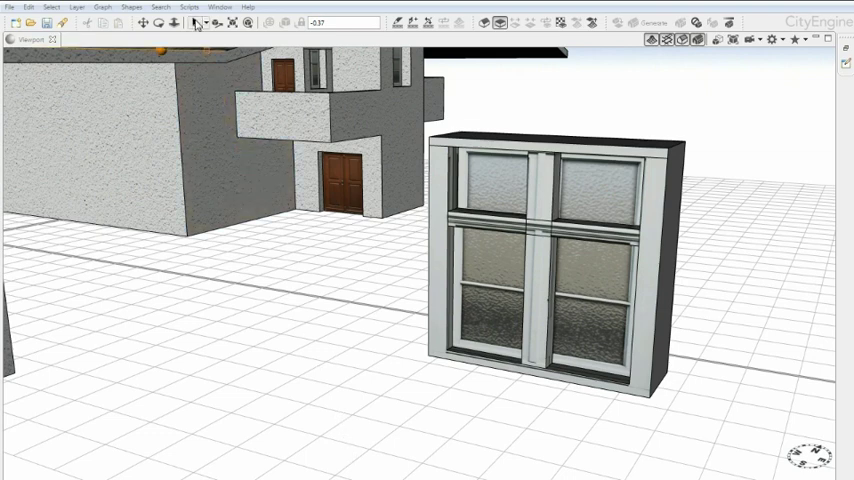
# Export the selected 3D window model as Wavefront OBJ and continue to its export settings
pyautogui.click(492, 190)
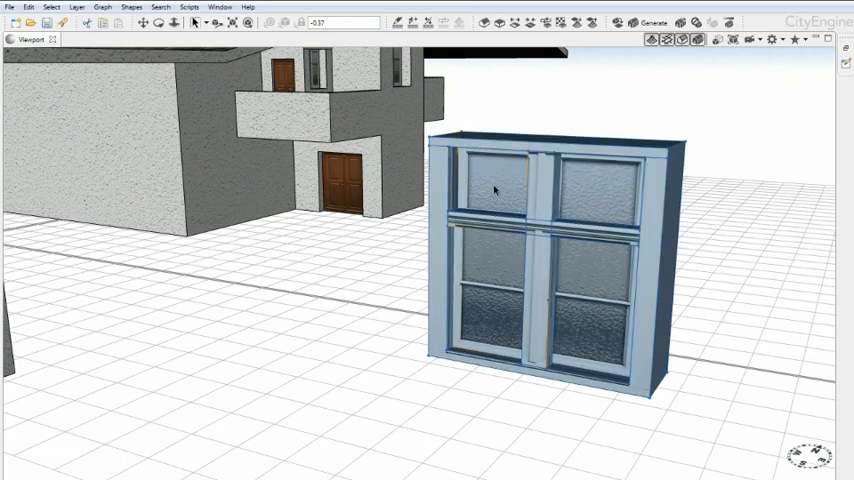
pyautogui.click(8, 8)
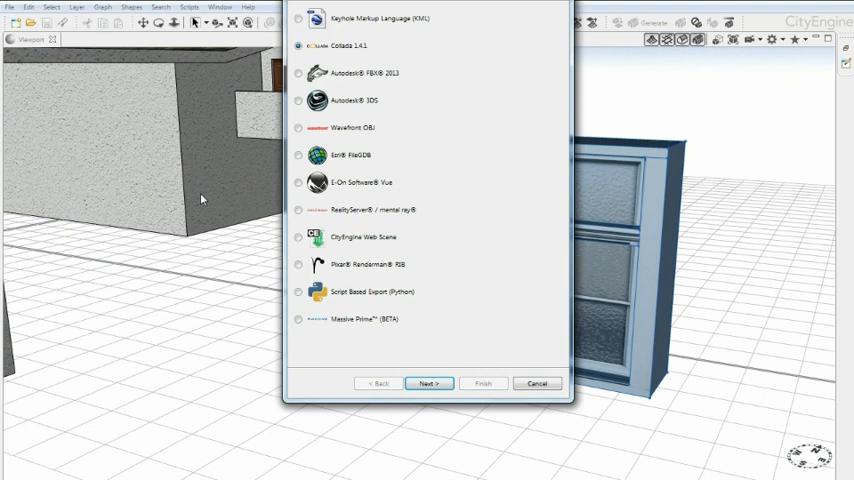
pyautogui.click(298, 128)
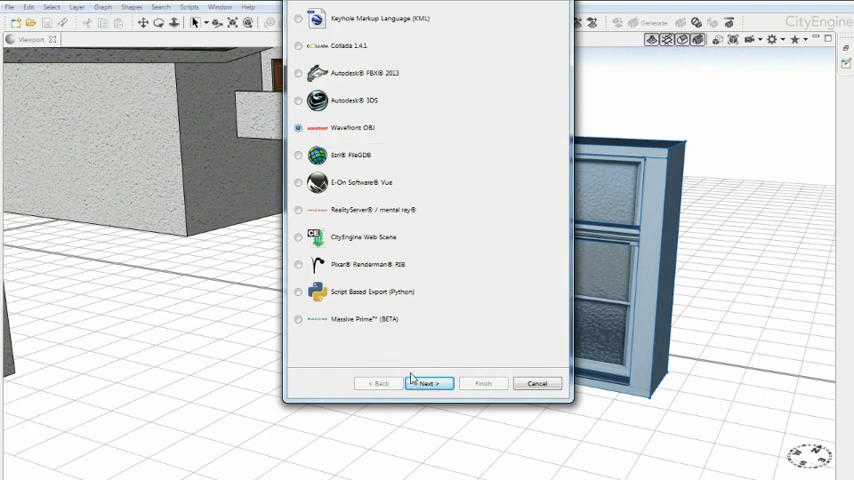
pyautogui.click(428, 384)
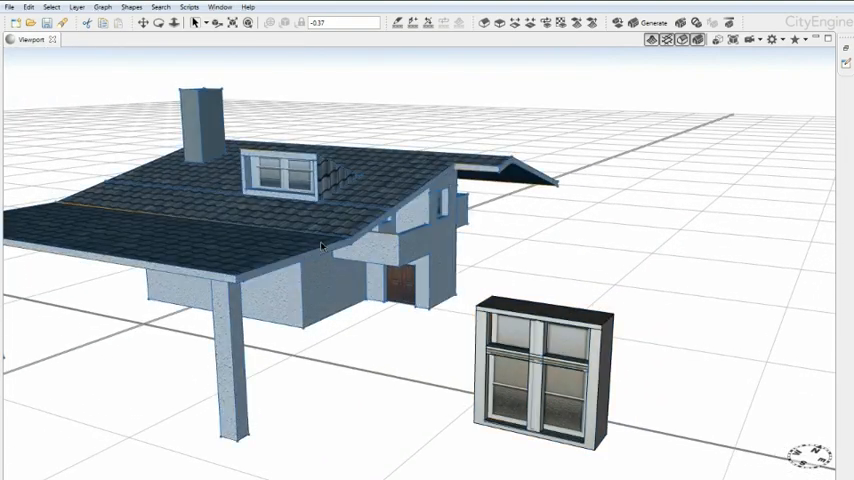
# Assign the .cga rule file to the house so its windows generate as 3D models
pyautogui.rightClick(320, 246)
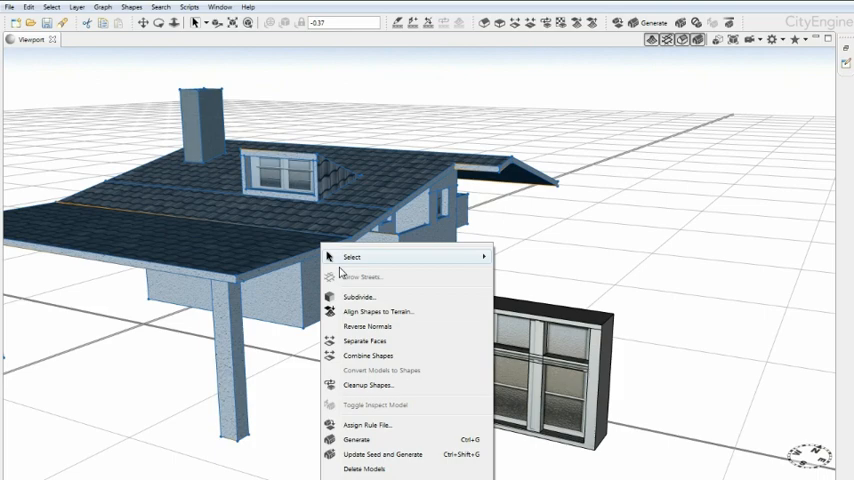
pyautogui.click(368, 424)
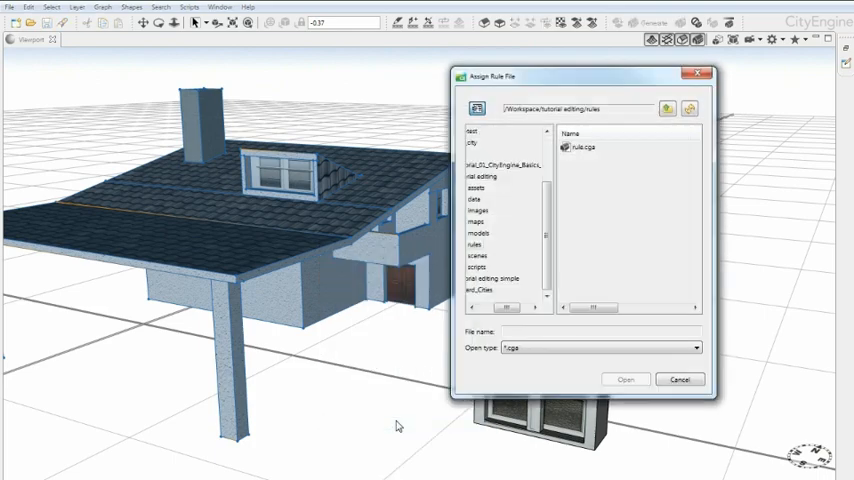
pyautogui.click(584, 148)
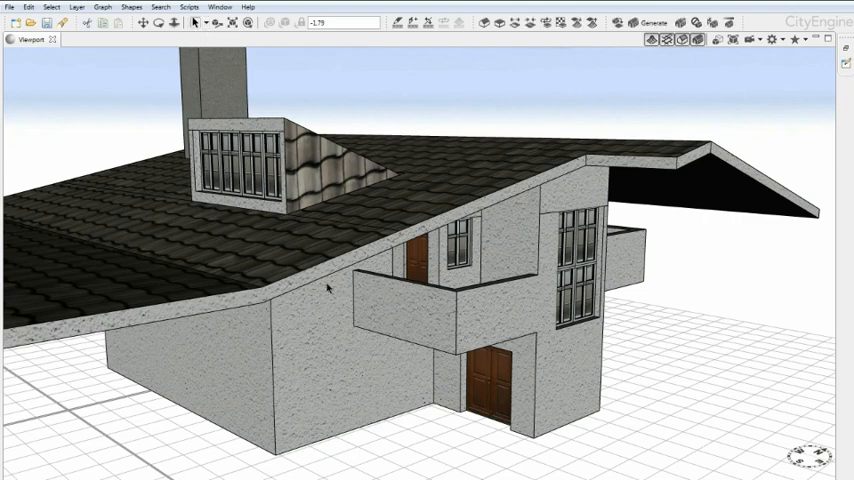
# Show the selected house's rule parameters in the Inspector, including windowHeight and windowWidth
pyautogui.click(220, 8)
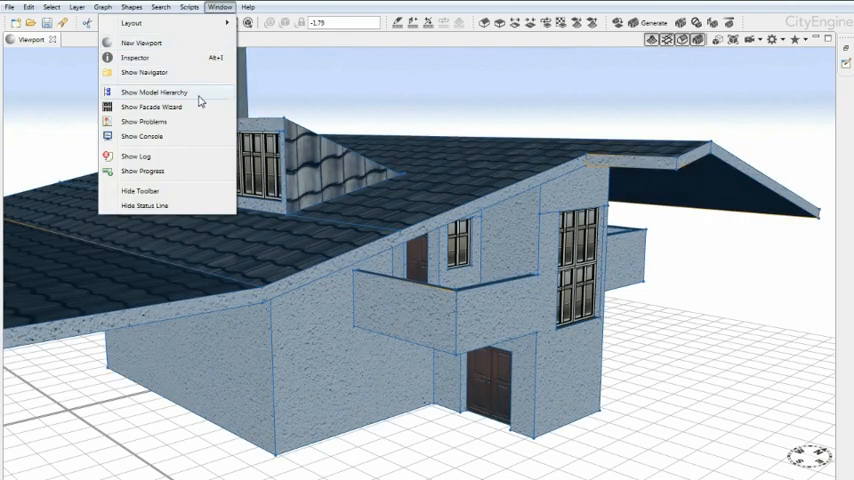
pyautogui.click(136, 56)
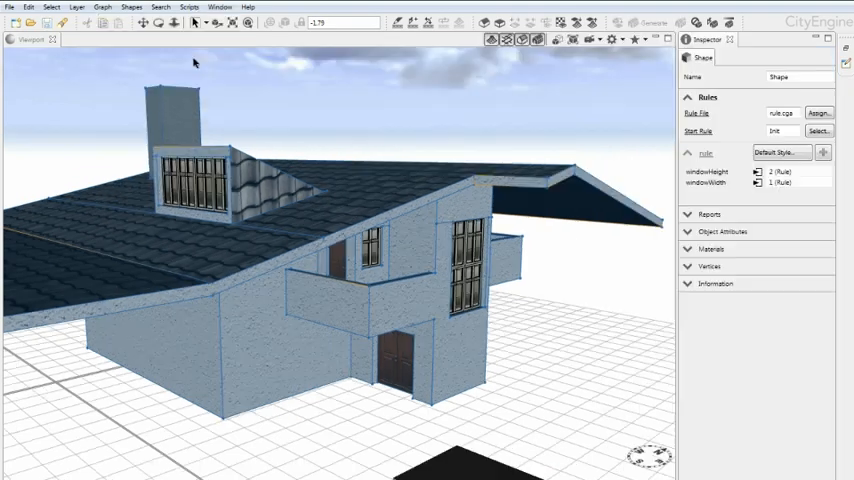
pyautogui.moveTo(676, 182)
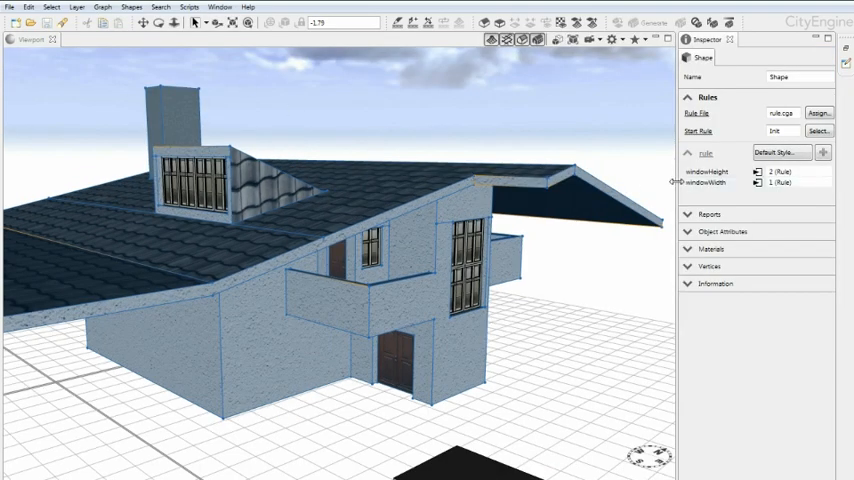